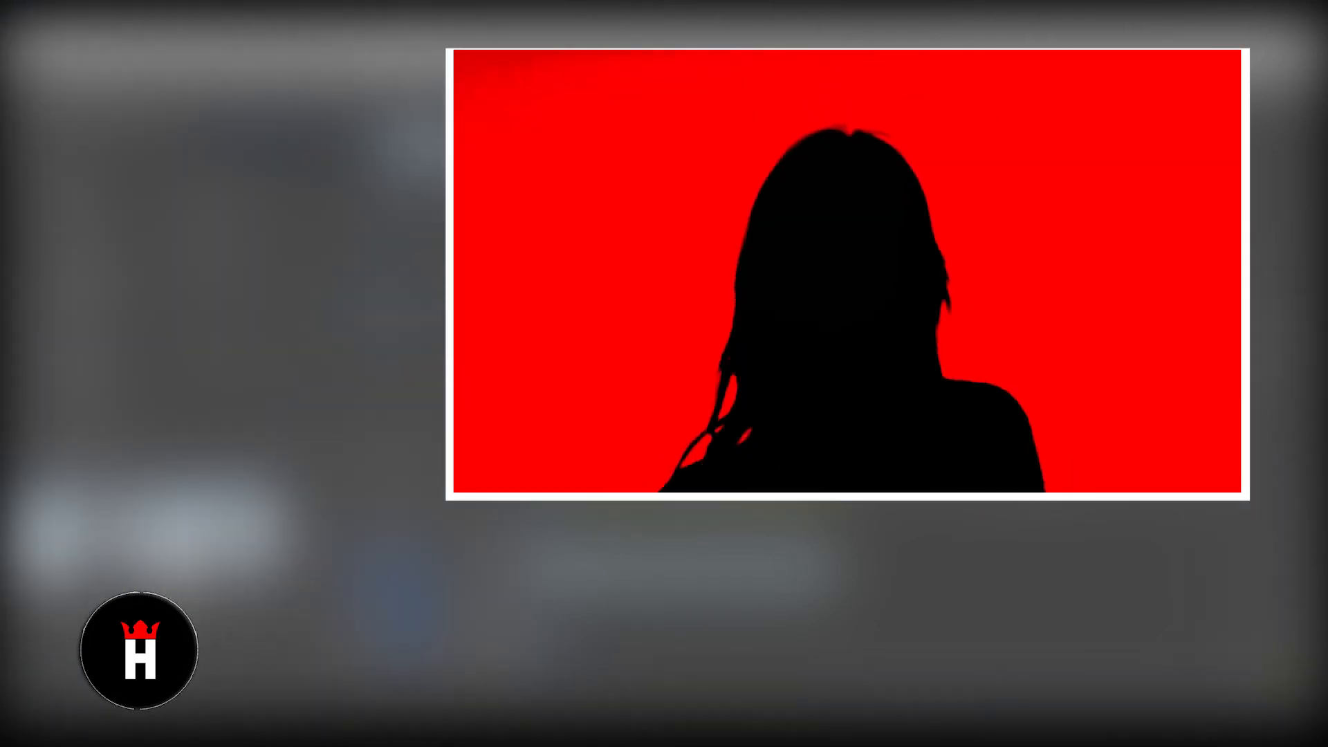
# Open the File menu to start a new Color Matte.
pyautogui.click(13, 35)
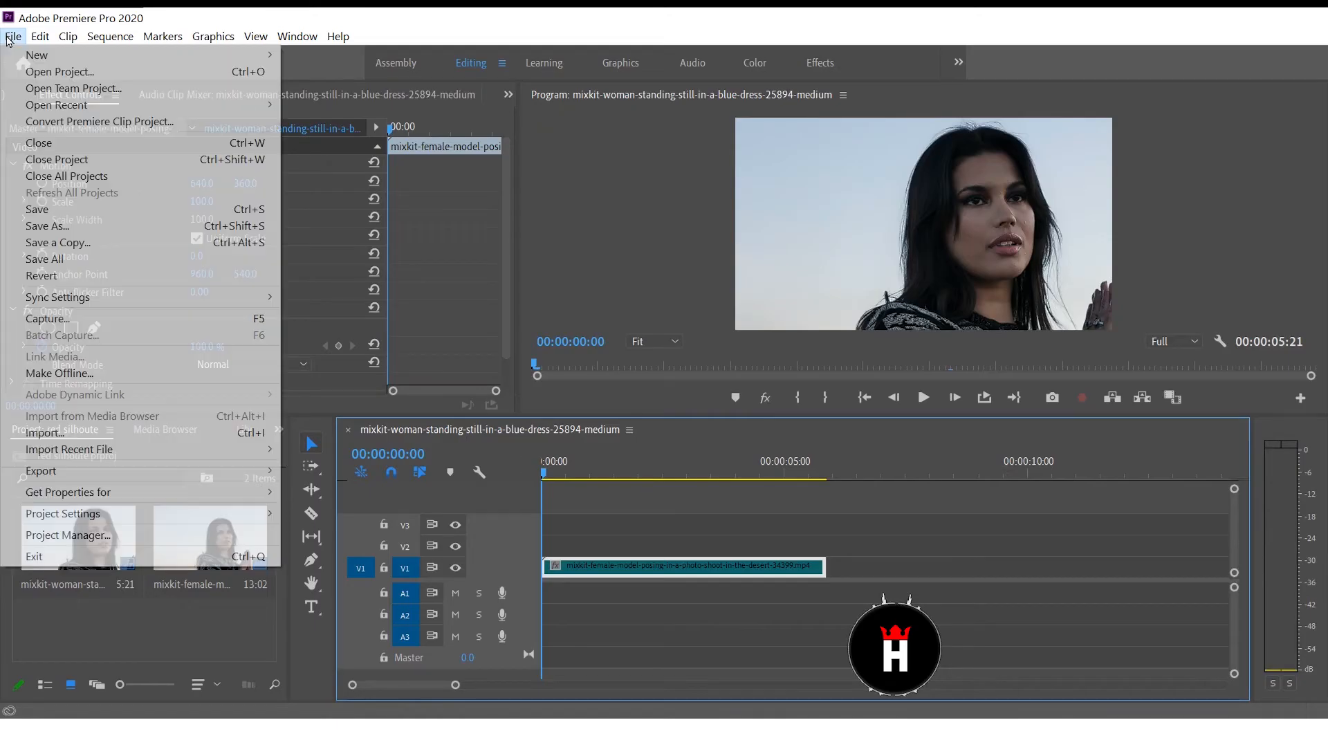
pyautogui.moveTo(37, 54)
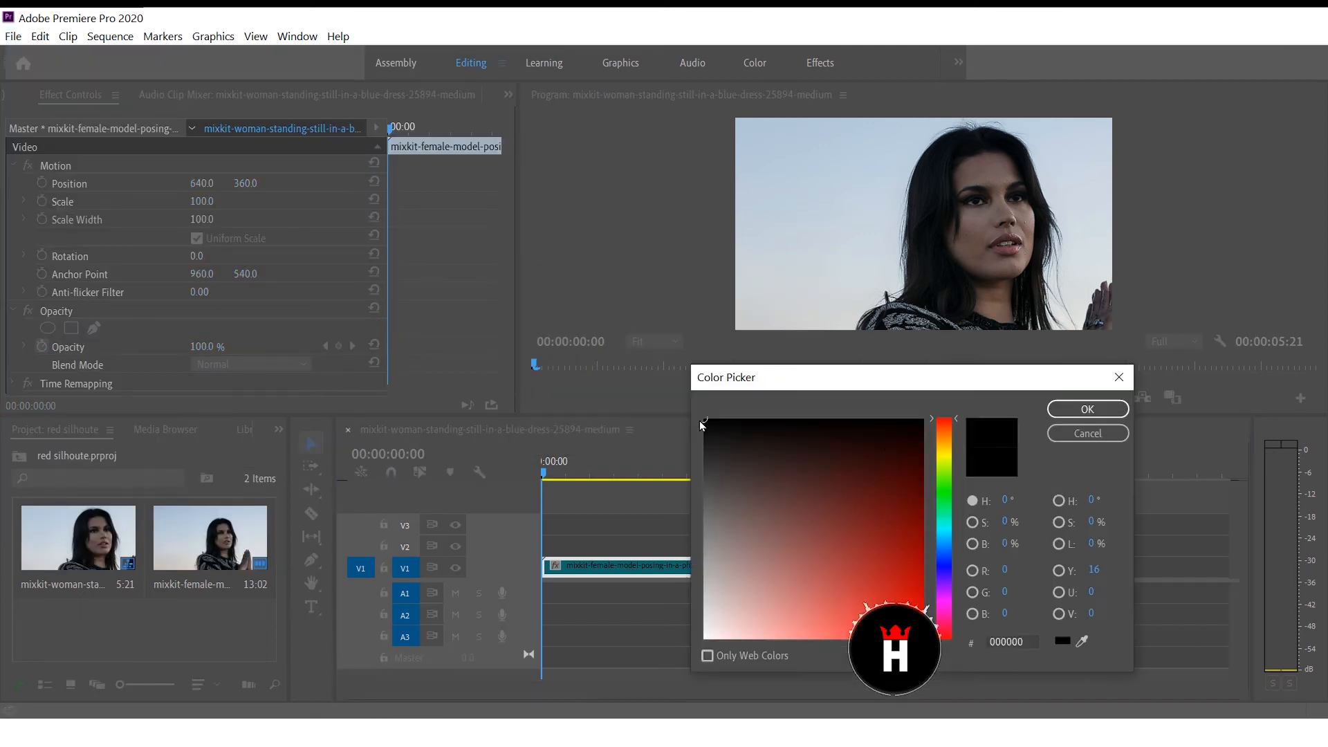
# Choose red for the color matte and keep the default name 'Color Matte'.
pyautogui.click(1087, 409)
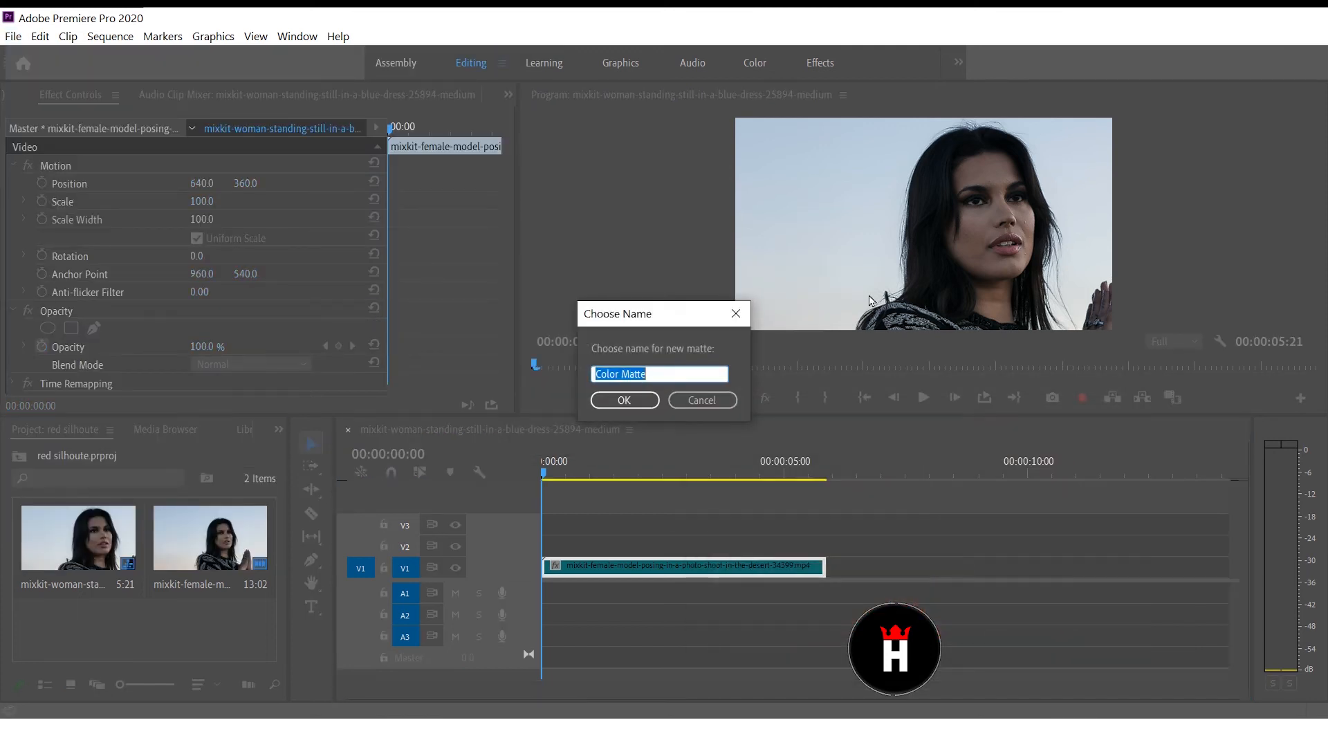
pyautogui.click(624, 400)
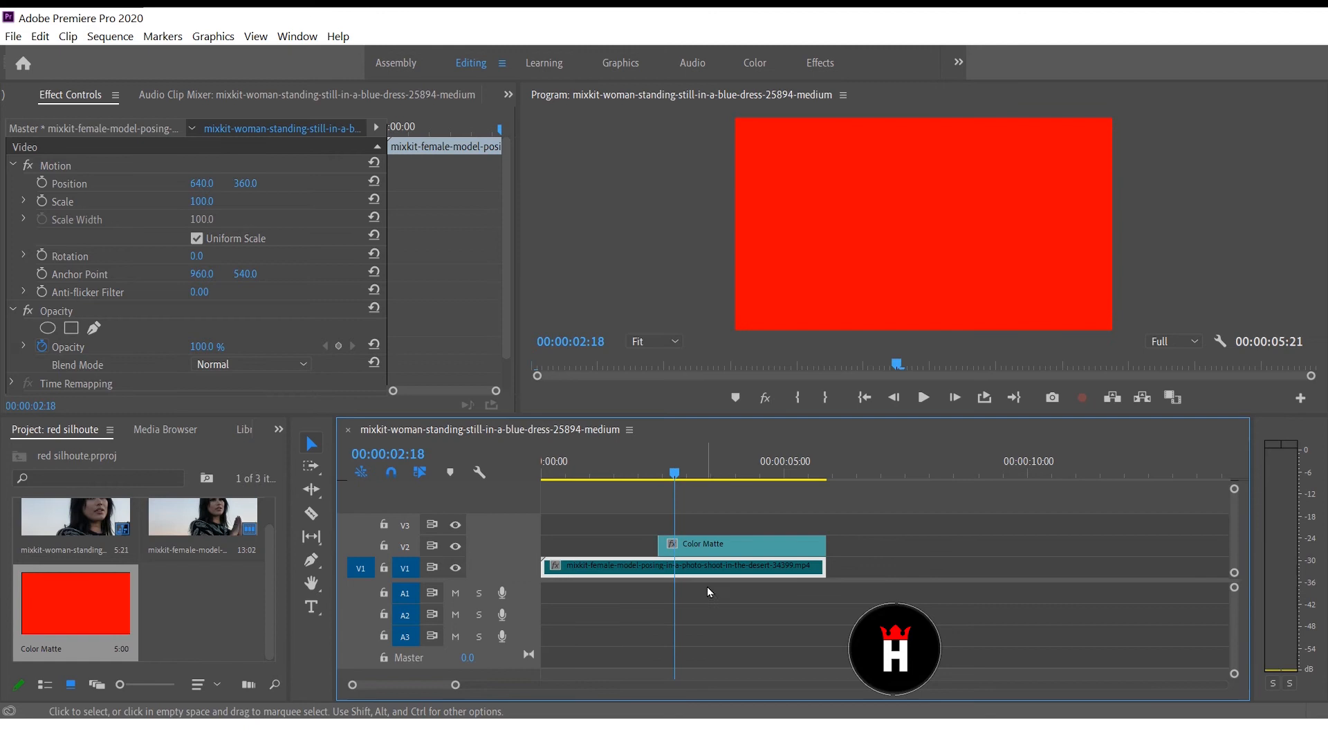
# Razor the V1 model clip where the red matte begins.
pyautogui.click(673, 566)
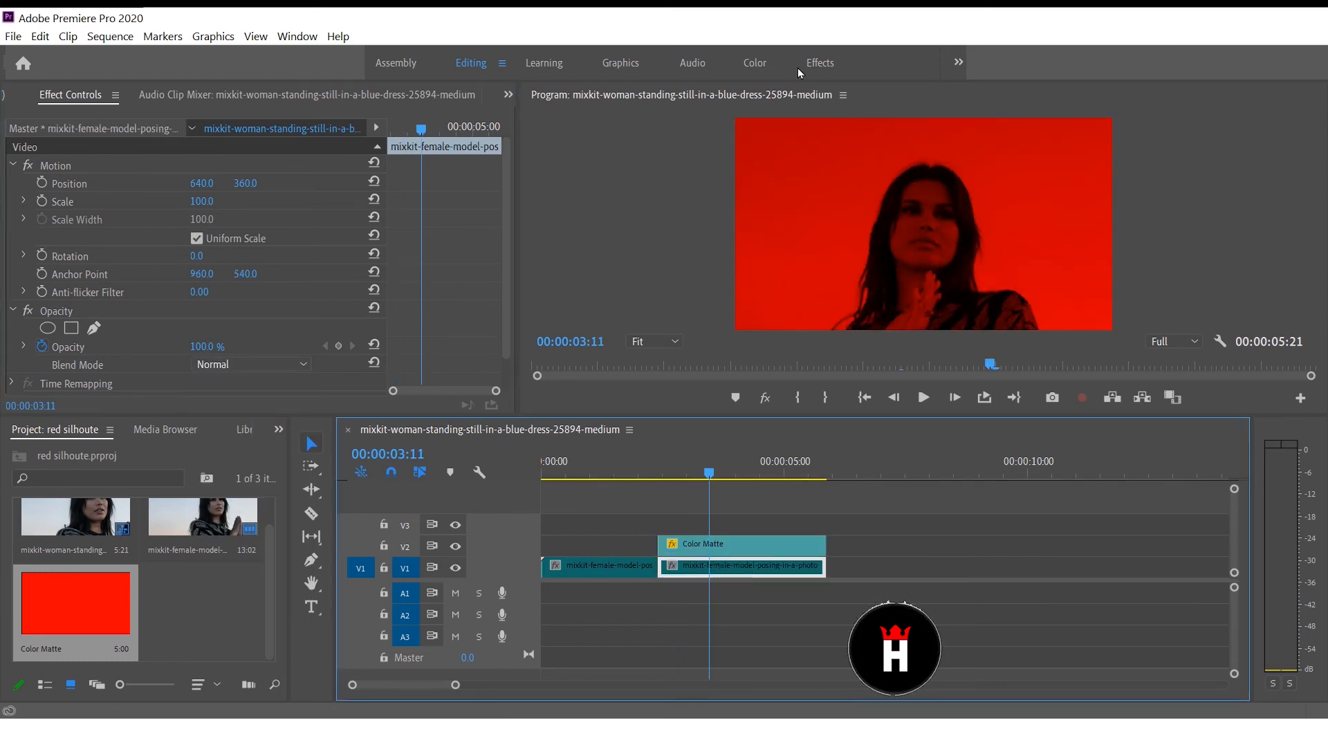
# In the Color workspace, drag Lumetri RGB curve points to crush shadows and brighten highlights.
pyautogui.click(754, 63)
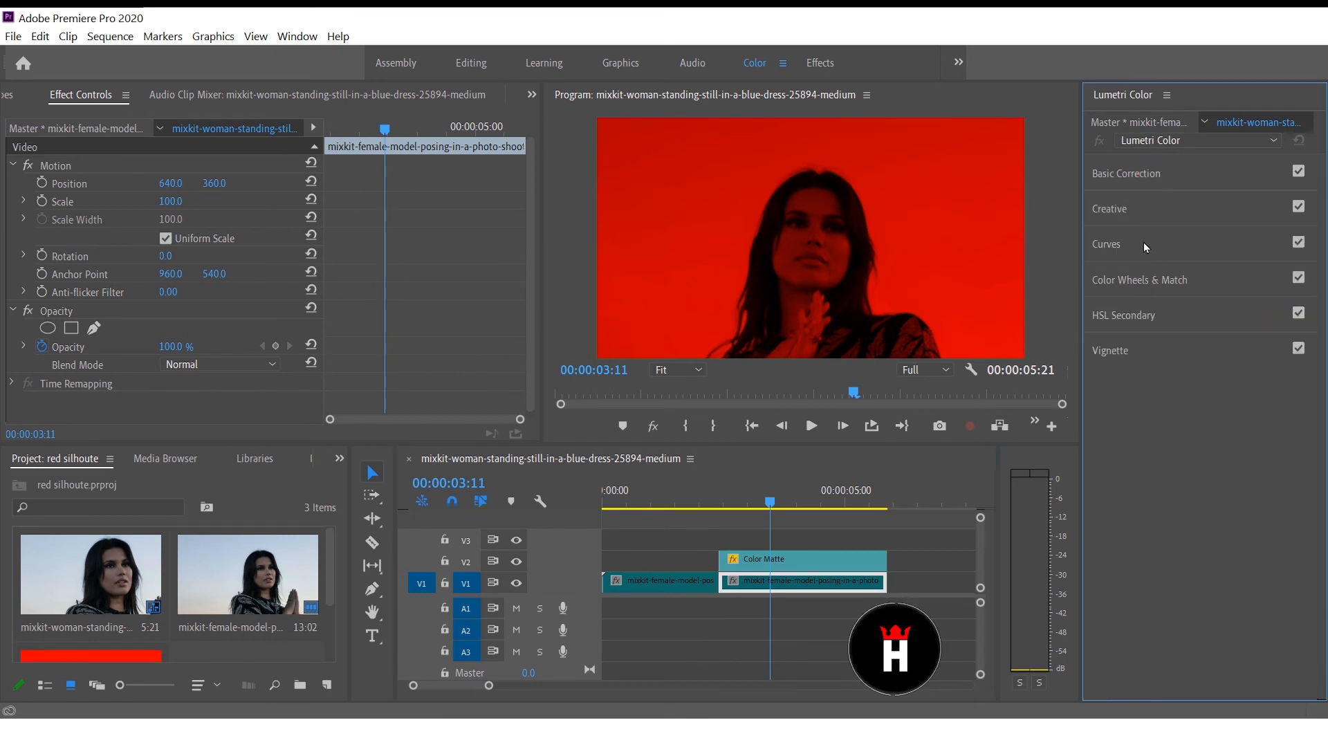
pyautogui.click(1106, 244)
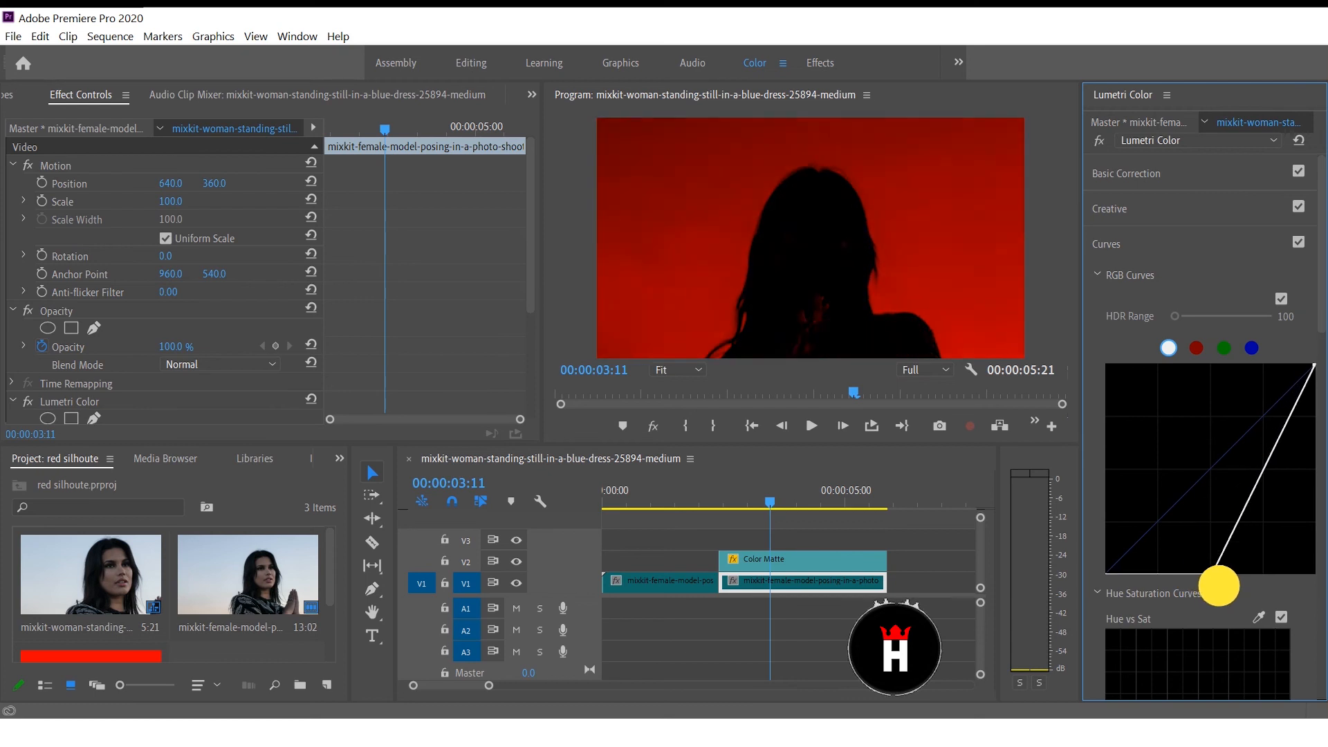
pyautogui.moveTo(1218, 585); pyautogui.dragTo(1253, 377)
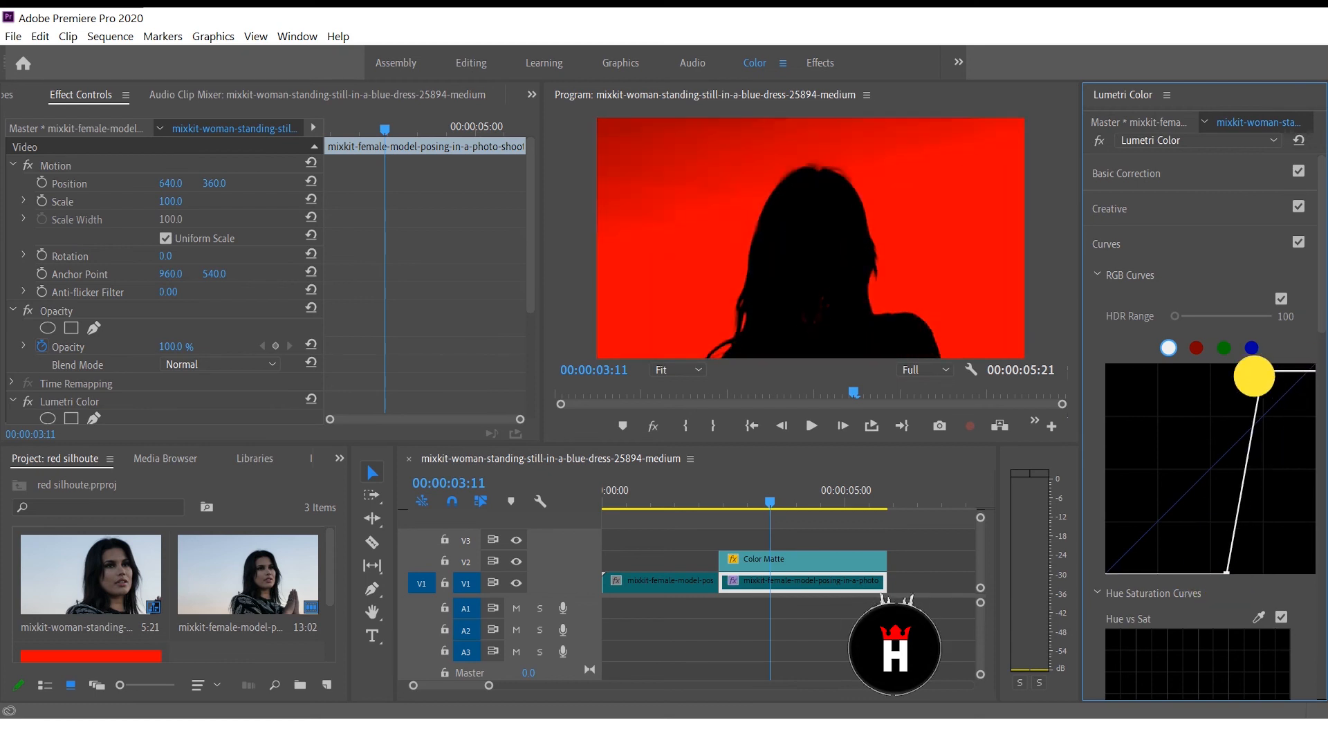
pyautogui.moveTo(1254, 377); pyautogui.dragTo(1261, 347)
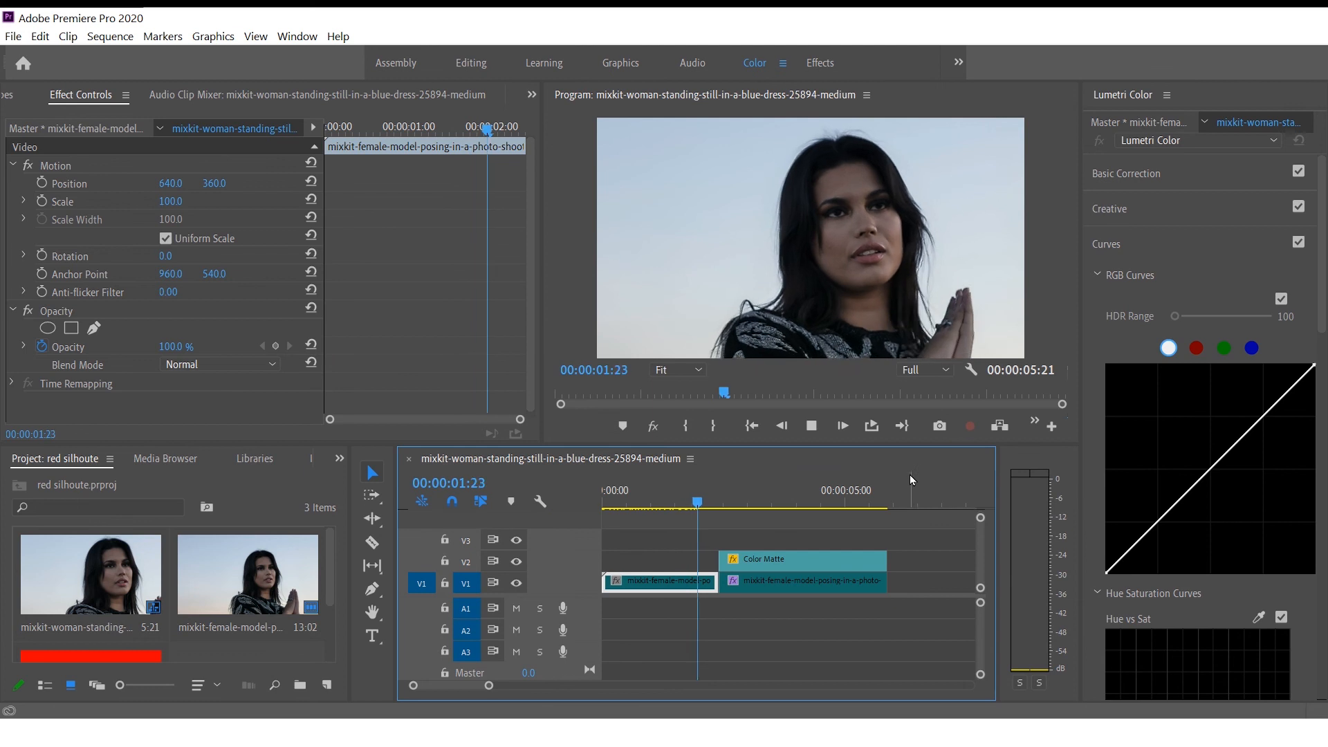
pyautogui.click(800, 490)
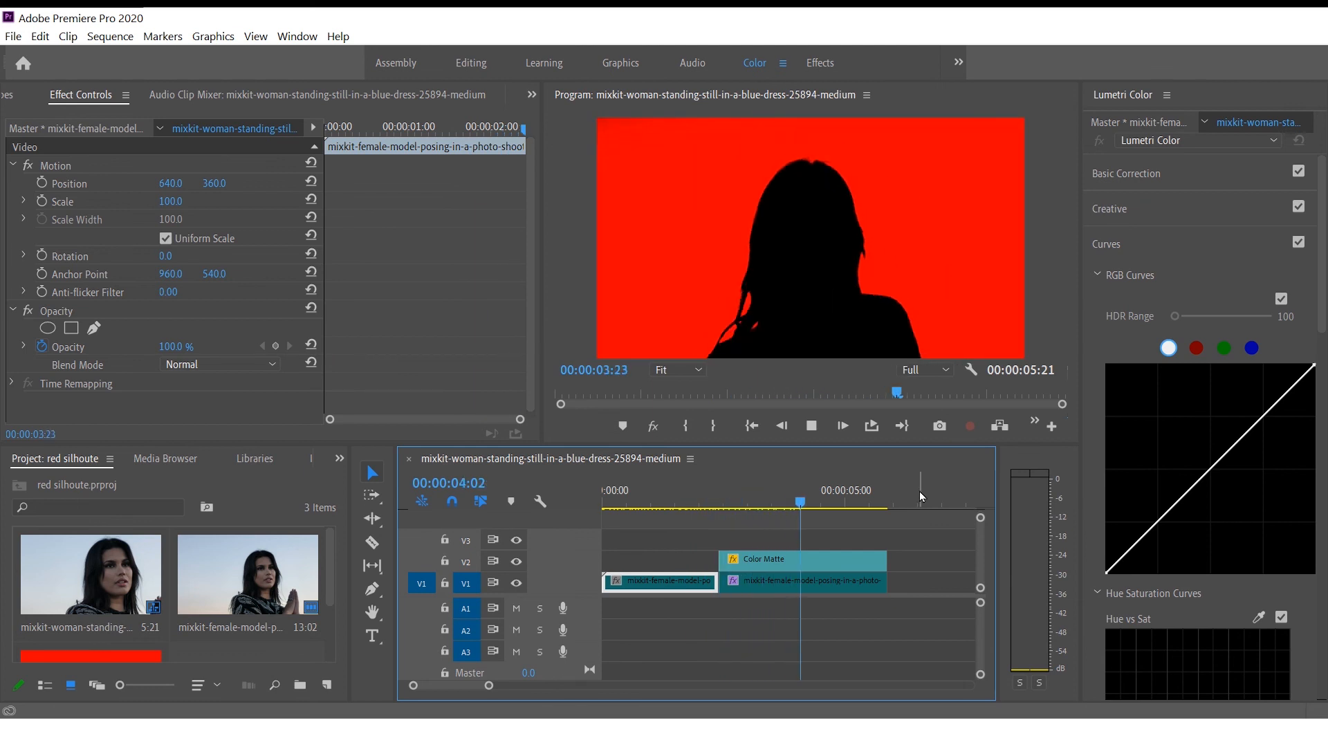